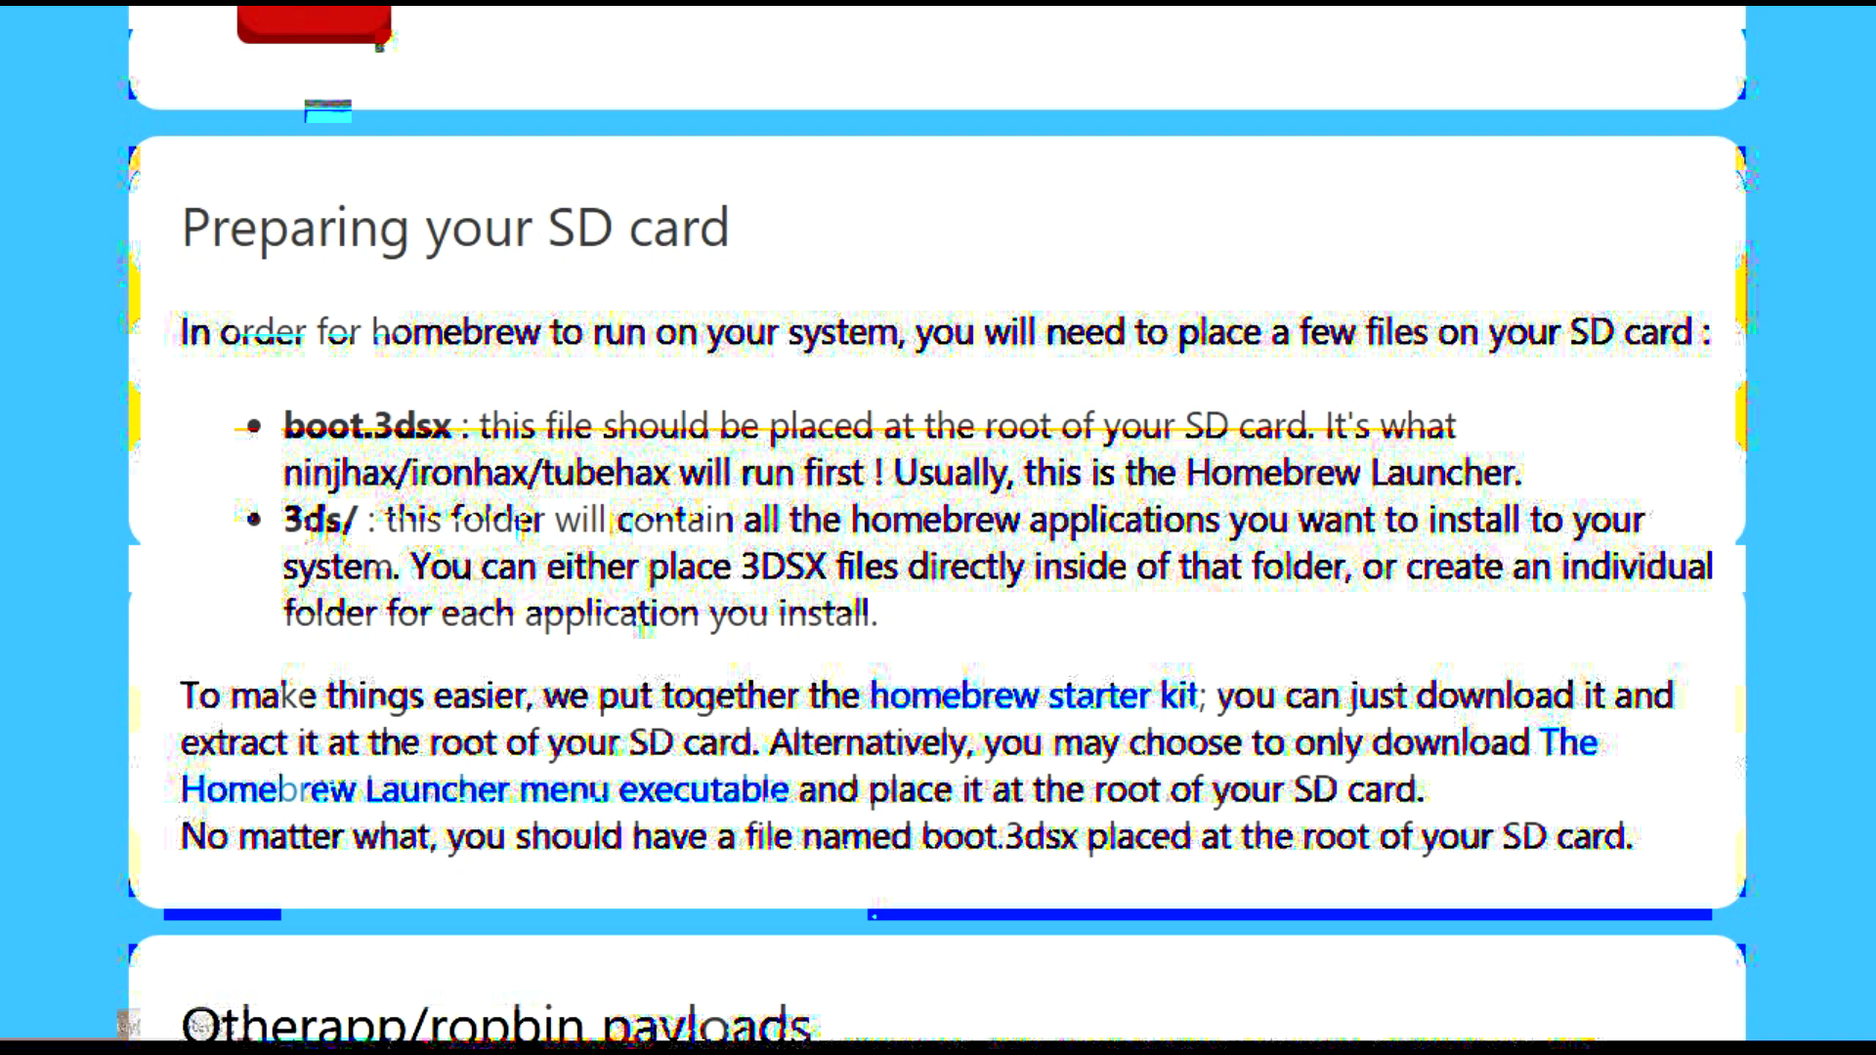
# - Bring up the 64gb (E:) and starter.zip File Explorer windows side by side
pyautogui.click(1029, 694)
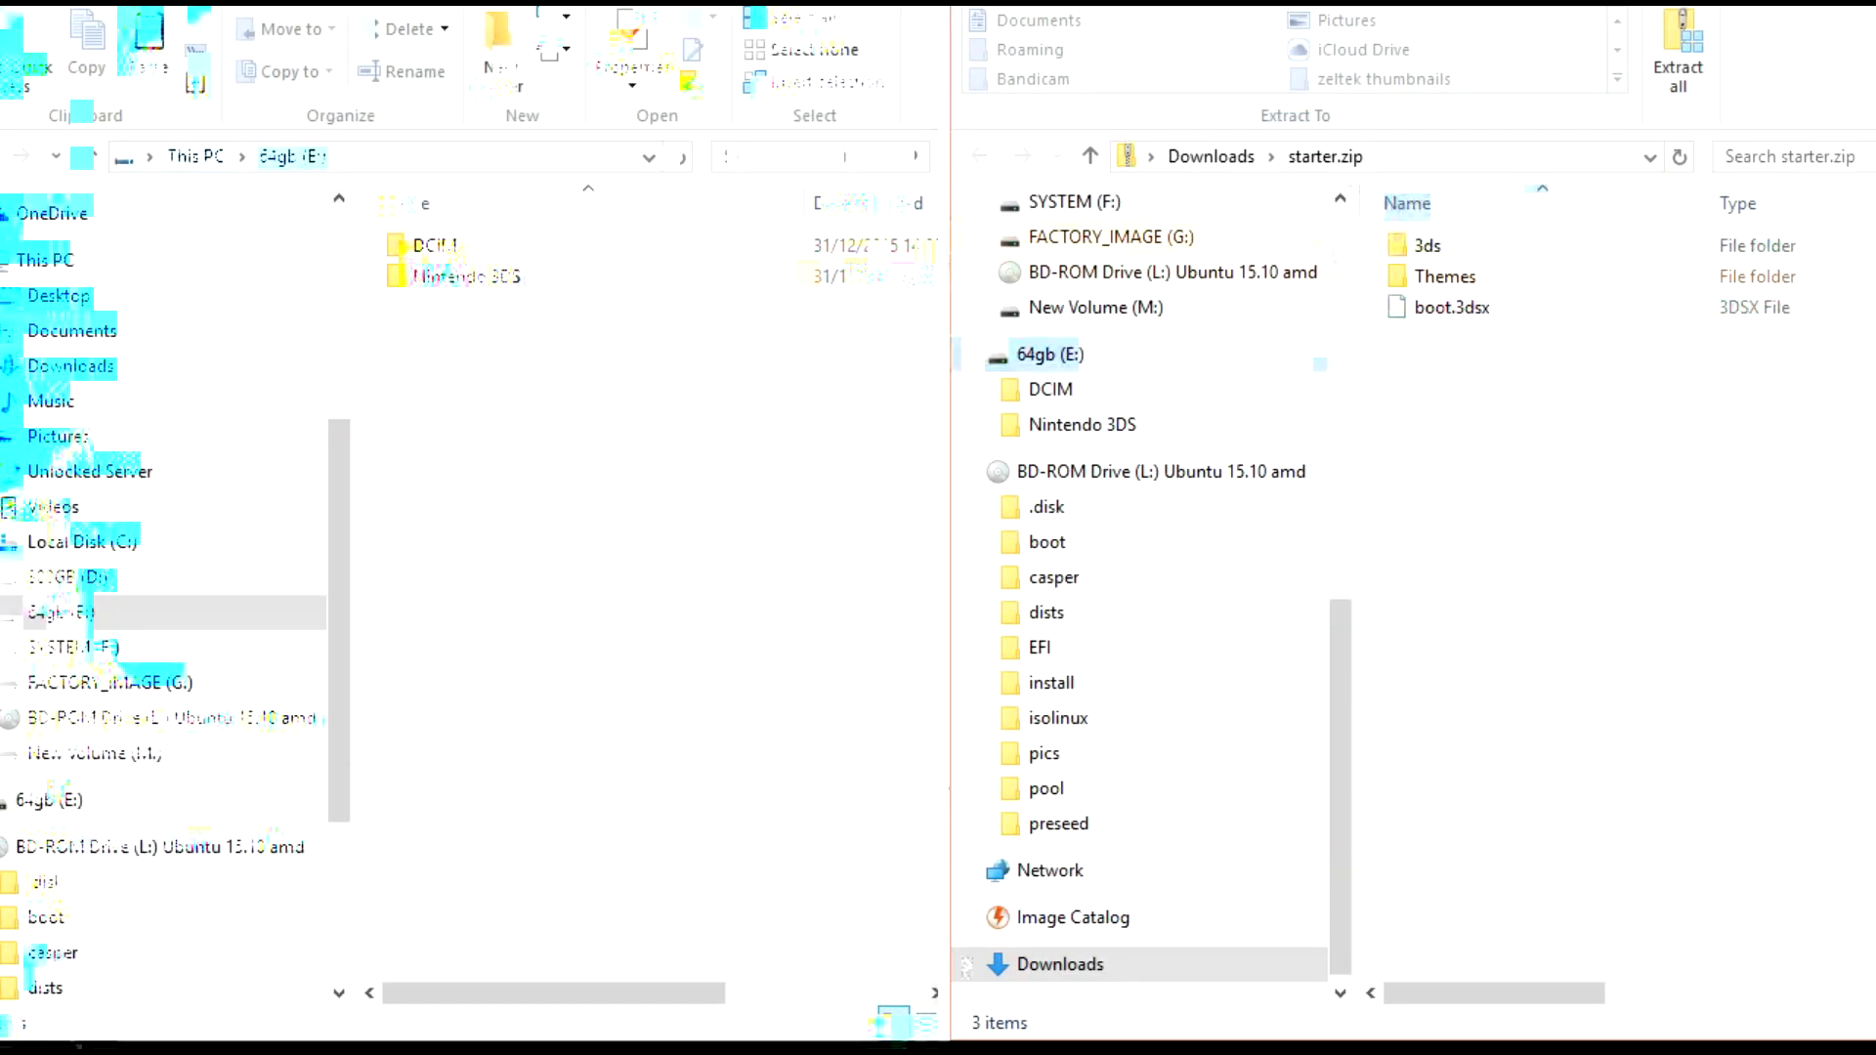
# - Select all starter.zip items (3ds, Themes, boot.3dsx) and drop them into 64gb (E:) root
pyautogui.click(1428, 245)
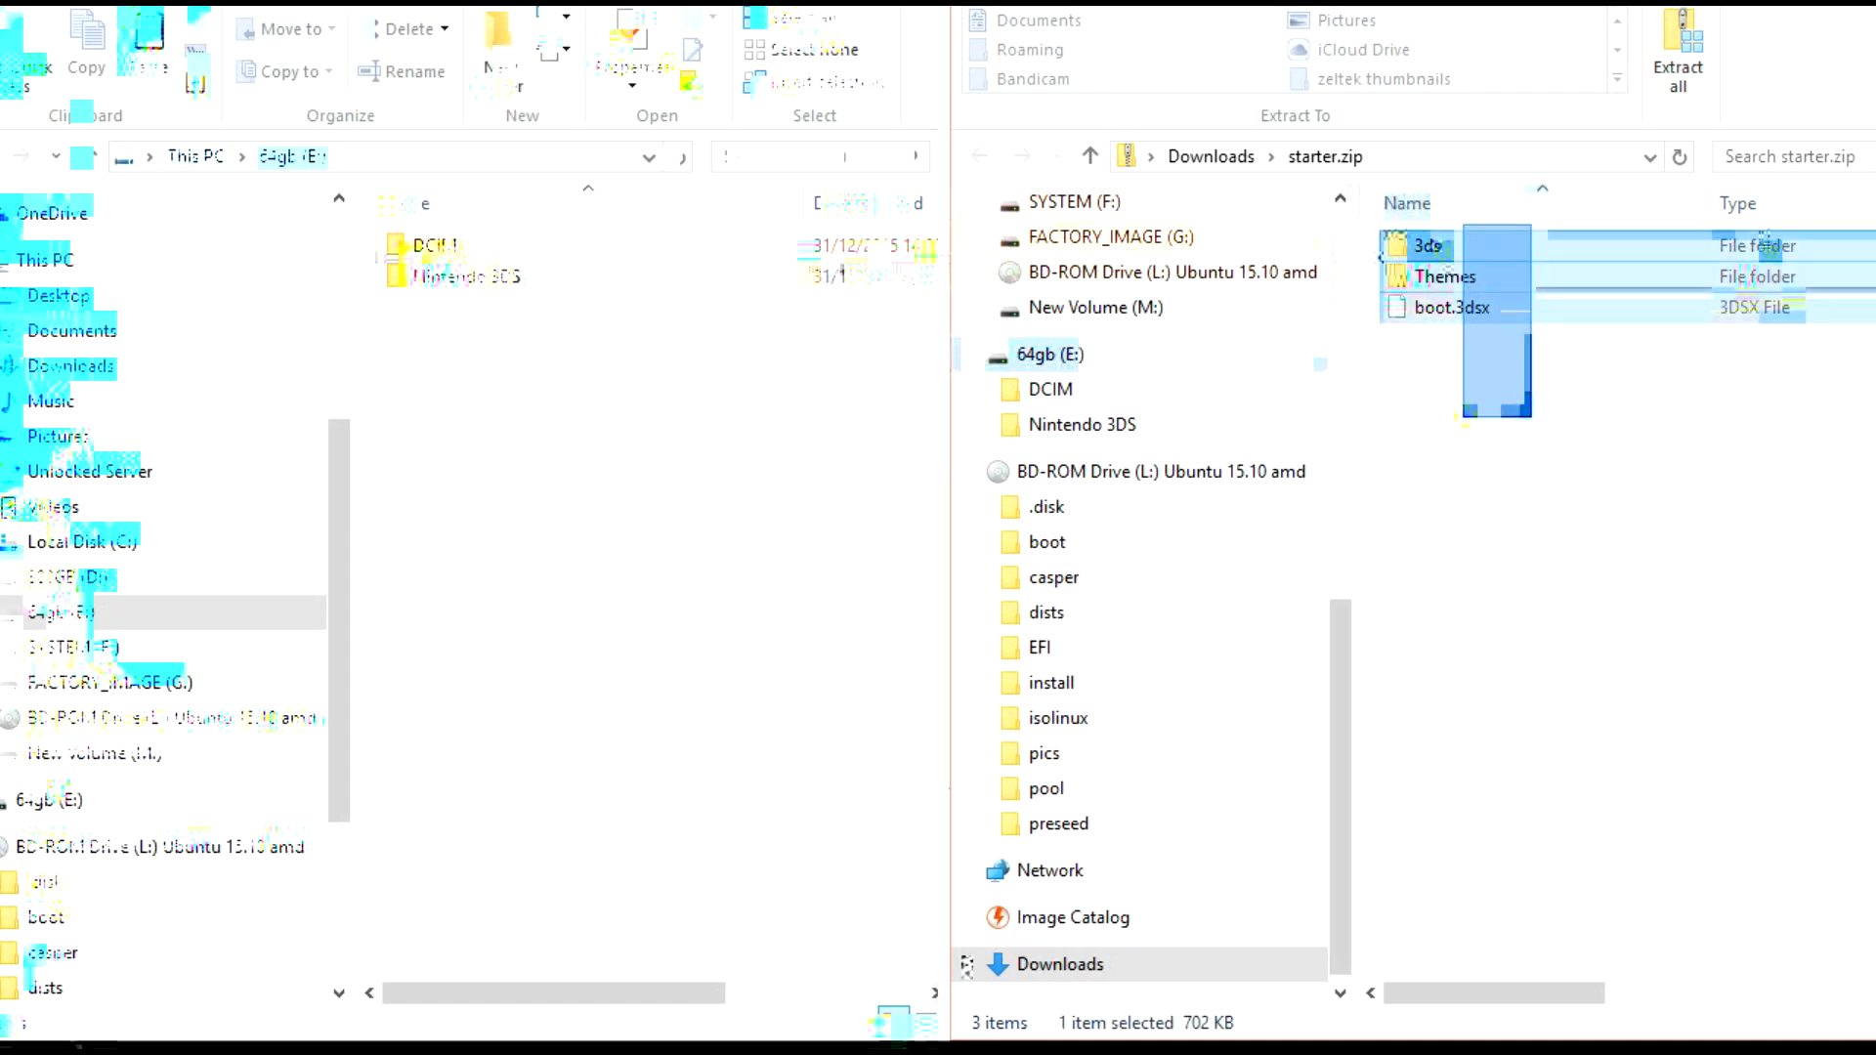
pyautogui.press('ctrl+a')
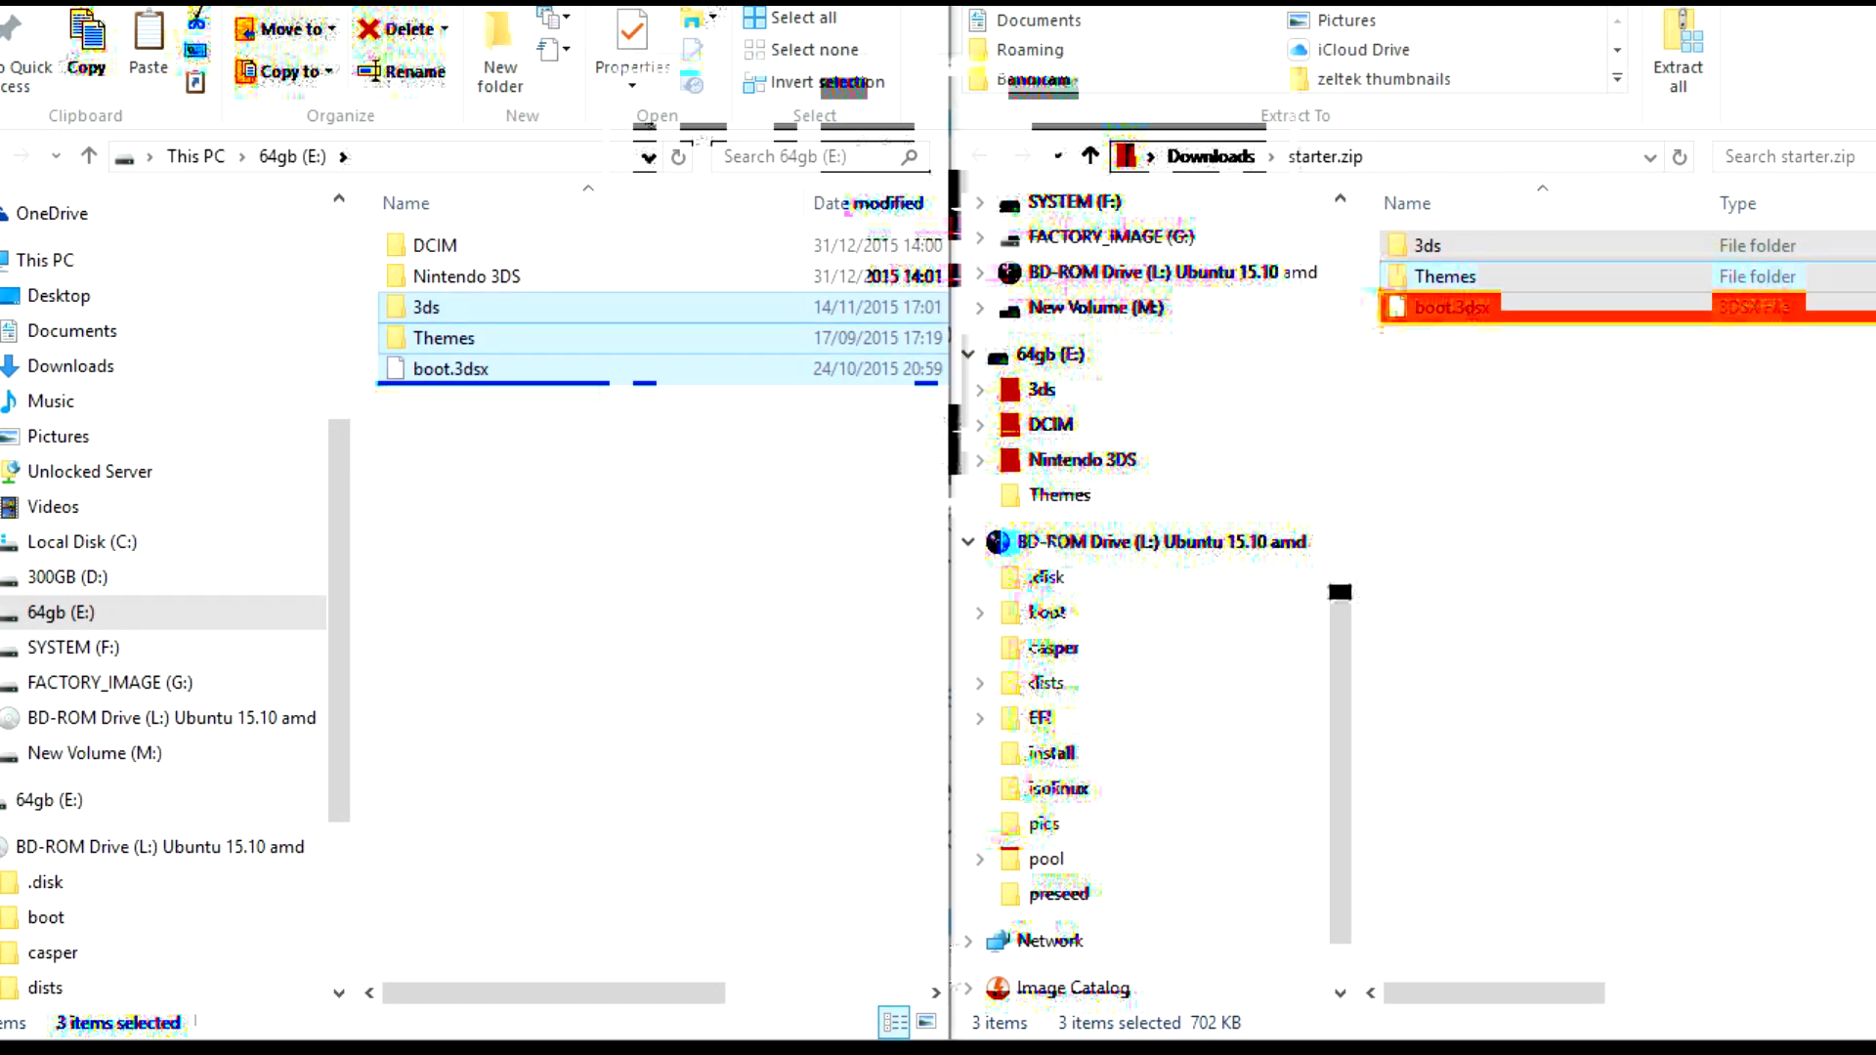
pyautogui.click(425, 305)
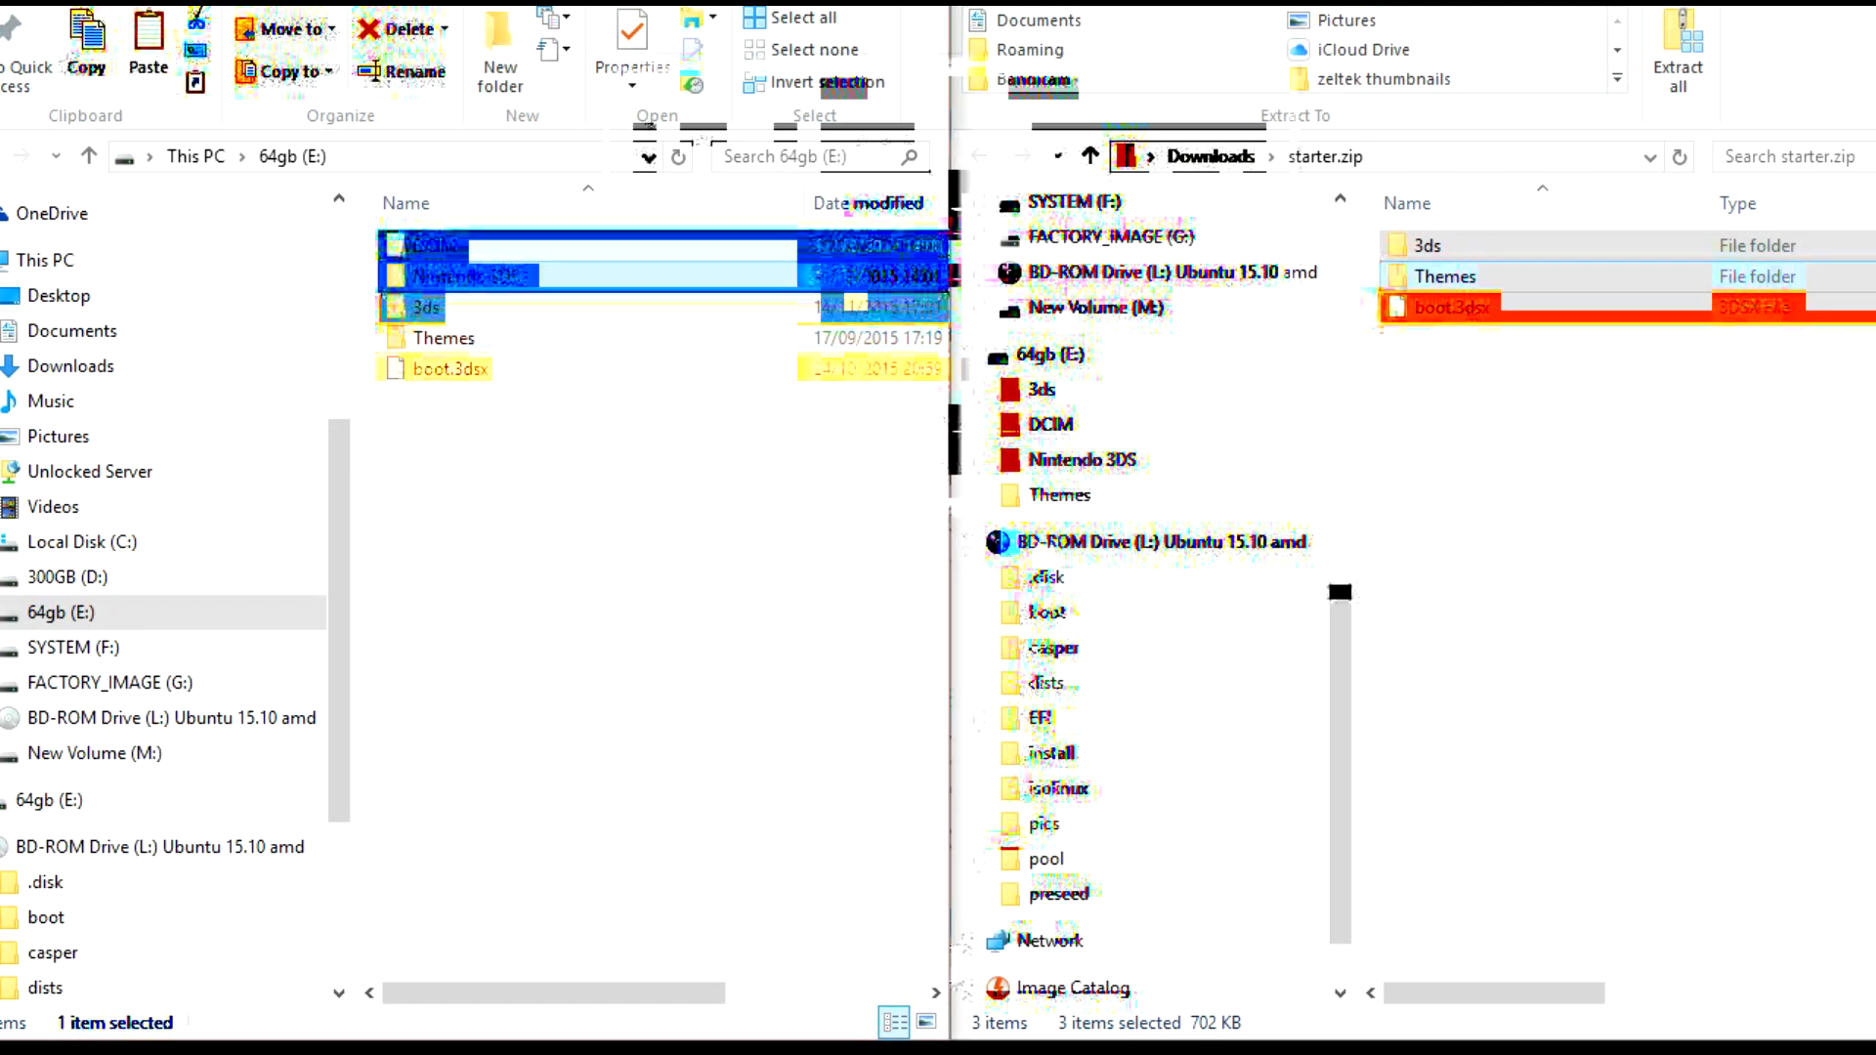